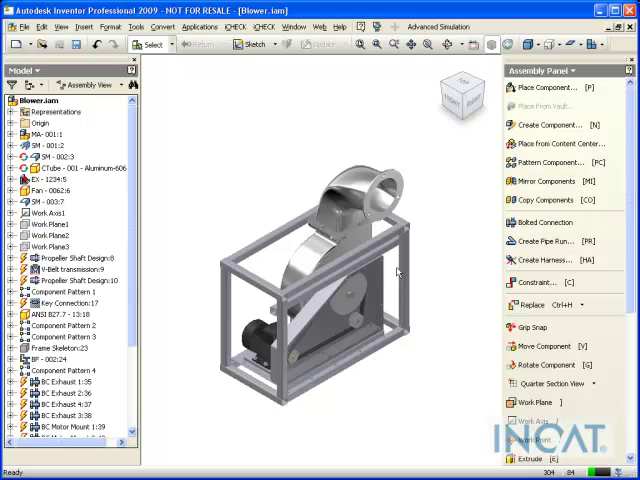
mouse_move(611, 107)
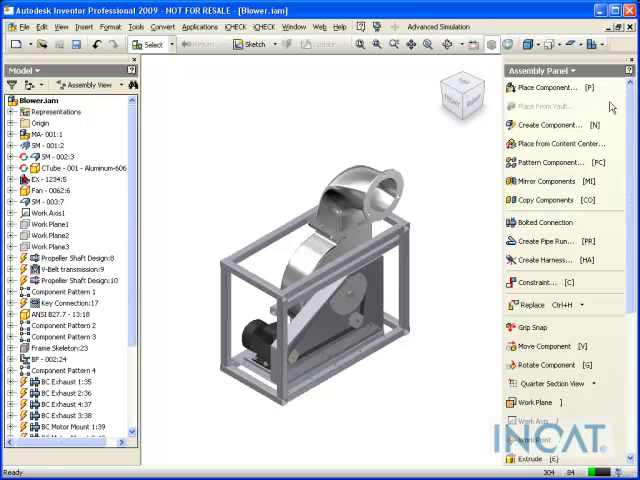
- Switch the Assembly Panel tool set to Design Accelerator
left_click(570, 70)
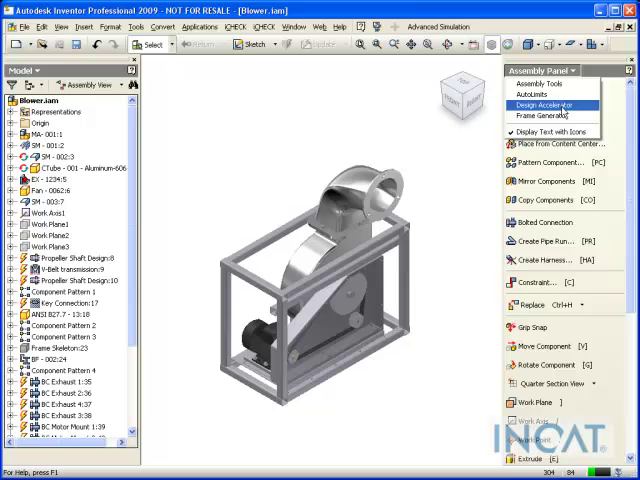
left_click(543, 104)
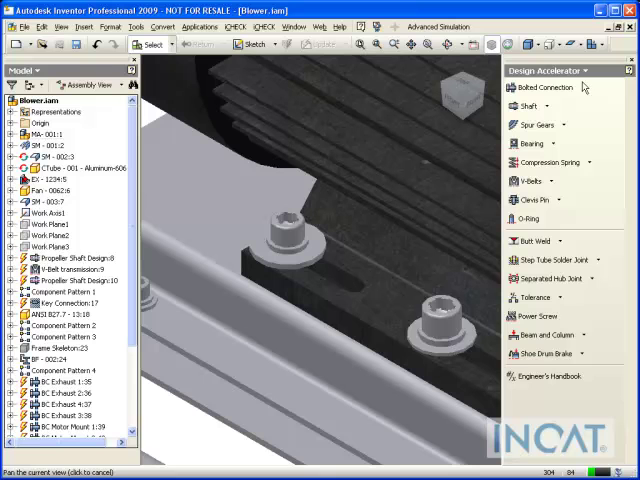
mouse_move(555, 88)
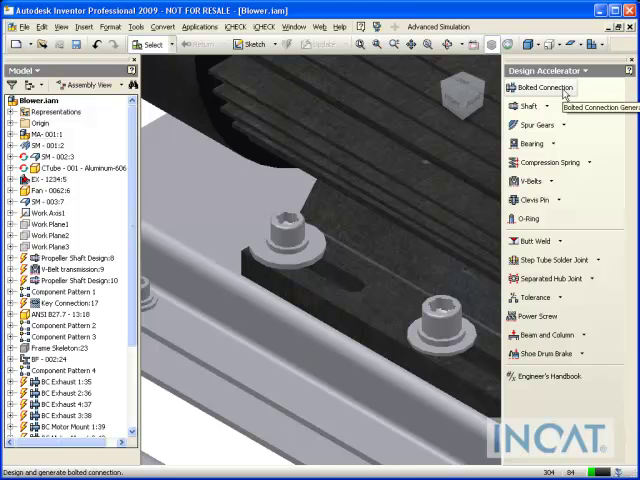
mouse_move(531, 182)
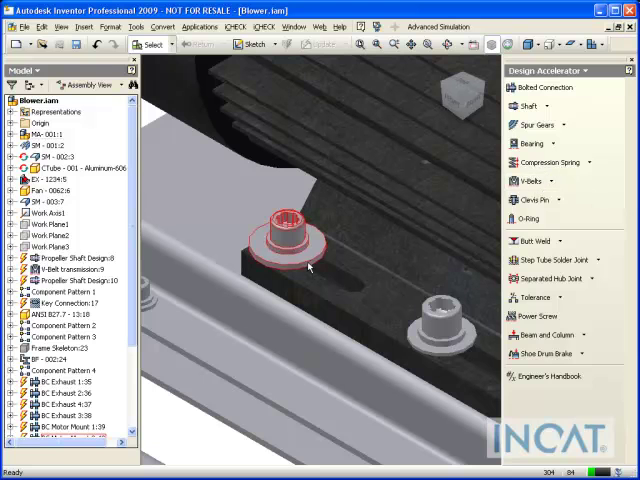
mouse_move(310, 267)
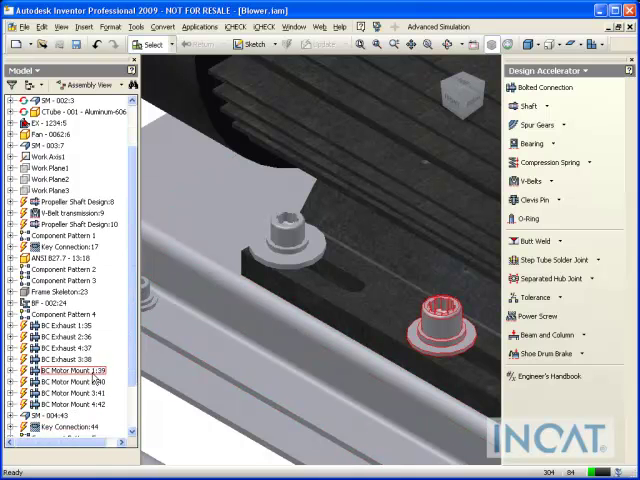
- Select BC Motor Mount:39, then bring up the context menu for BC Motor Mount:40
left_click(60, 380)
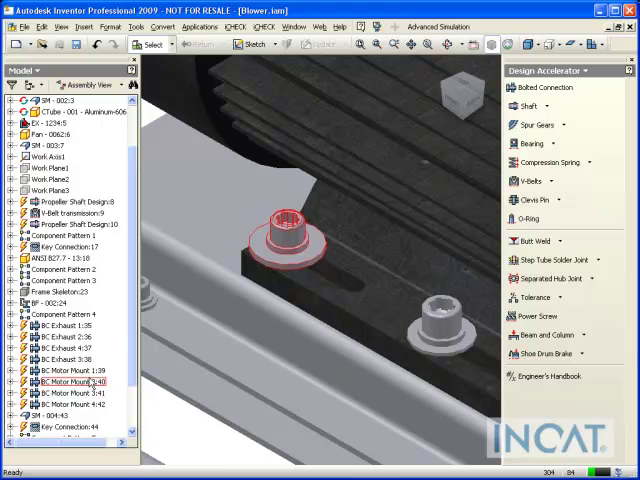
right_click(73, 382)
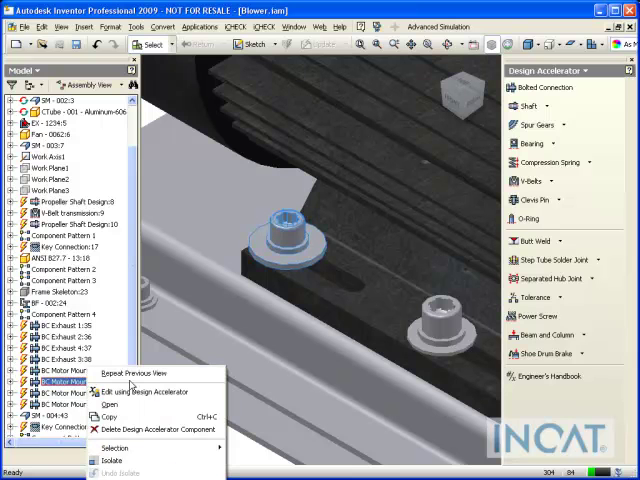
- Edit BC Motor Mount:40 using Design Accelerator and view its Calculation settings
left_click(152, 391)
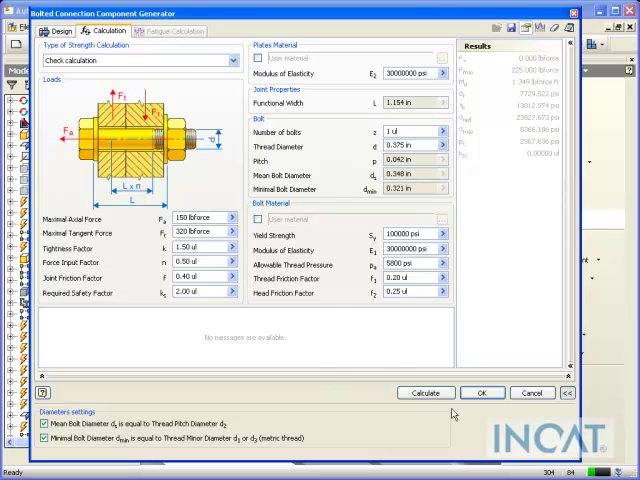
- Run Check calculation, showing thread pressure above allowable and a design failure
left_click(424, 392)
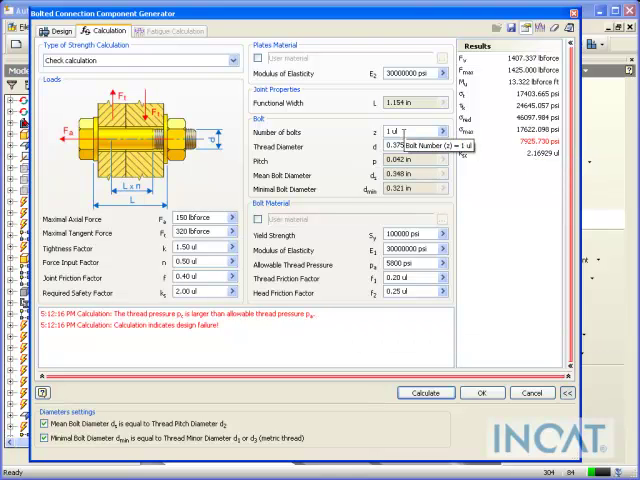
mouse_move(158, 99)
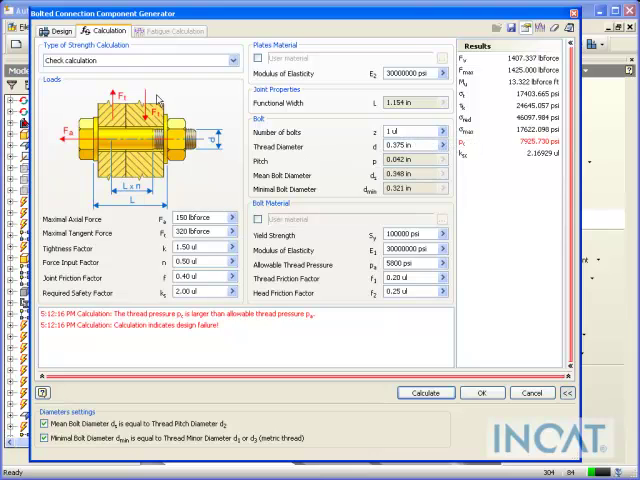
mouse_move(228, 116)
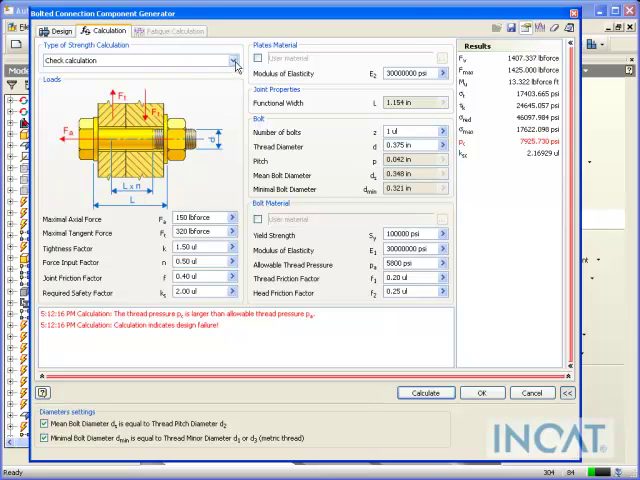
mouse_move(236, 64)
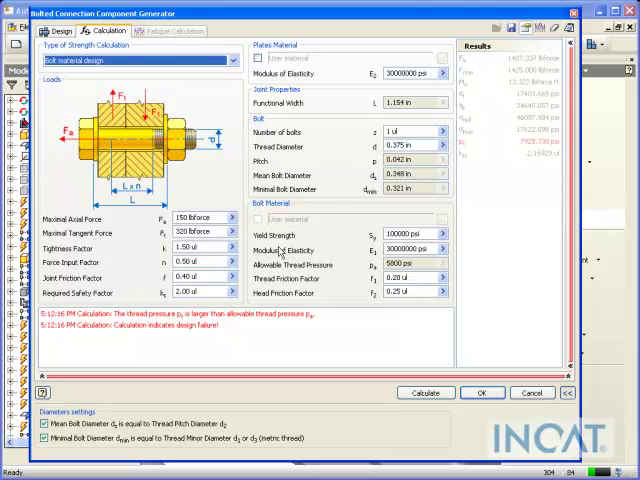
mouse_move(380, 290)
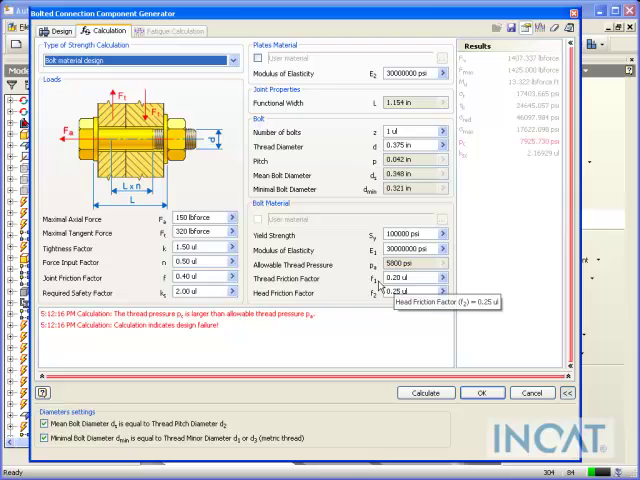
mouse_move(327, 291)
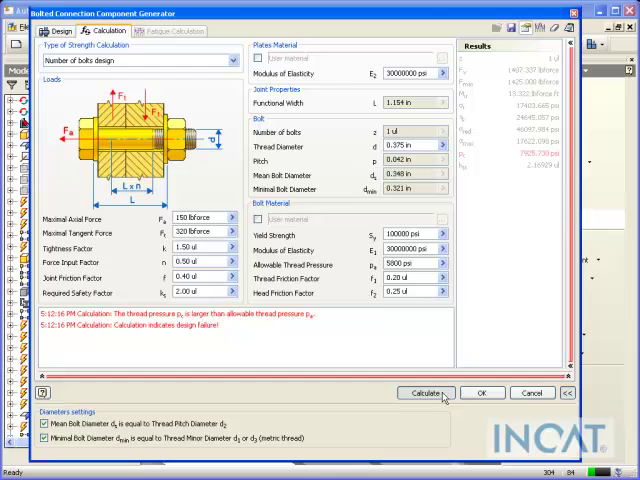
- Calculate the required bolt count (2, compliant), then switch to bolt diameter design
left_click(424, 392)
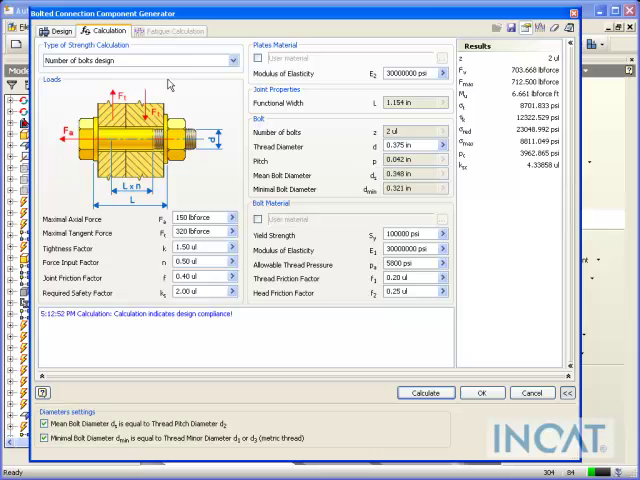
left_click(232, 60)
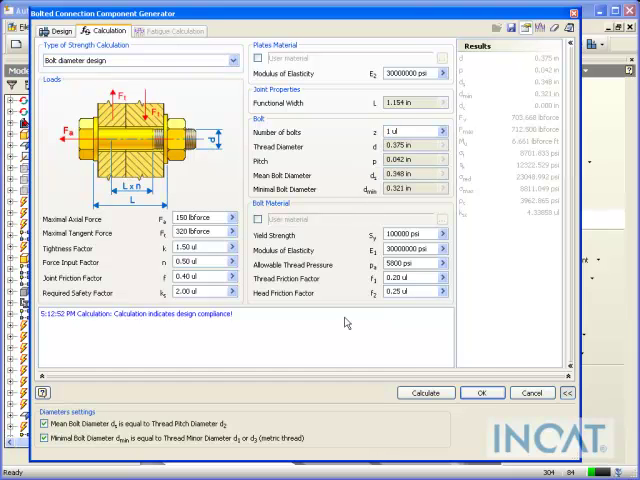
mouse_move(205, 231)
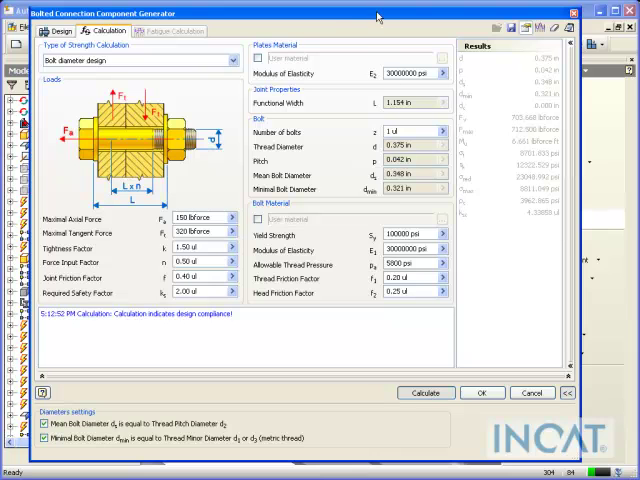
mouse_move(375, 17)
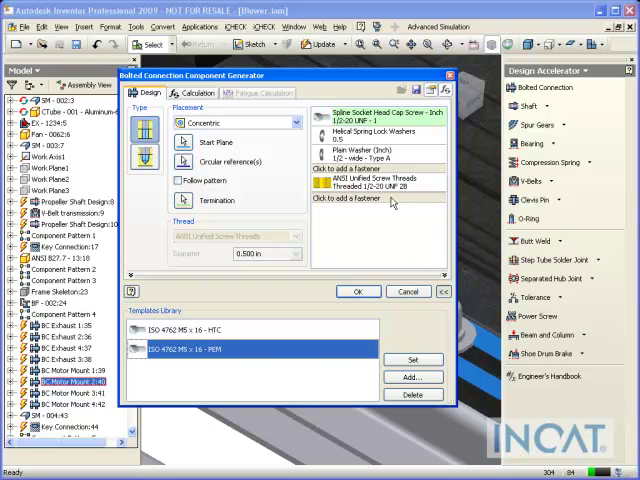
mouse_move(322, 308)
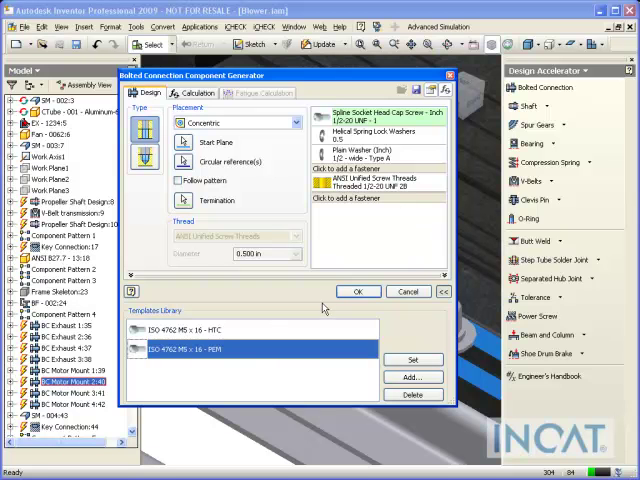